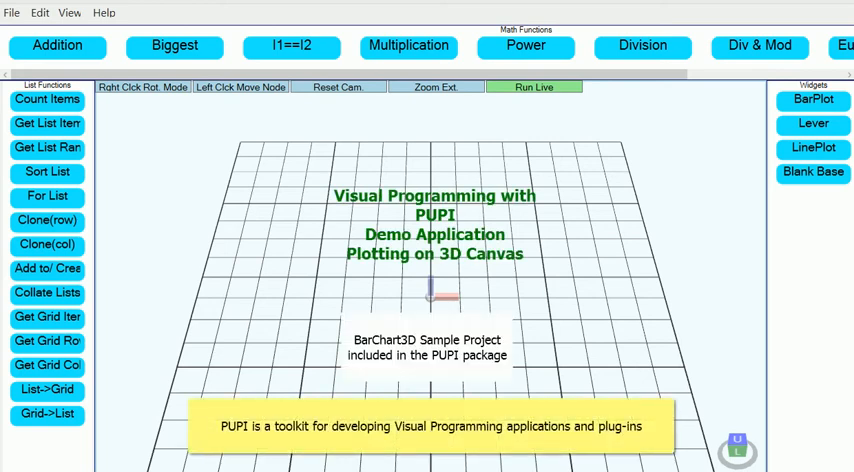
mouse_move(812, 124)
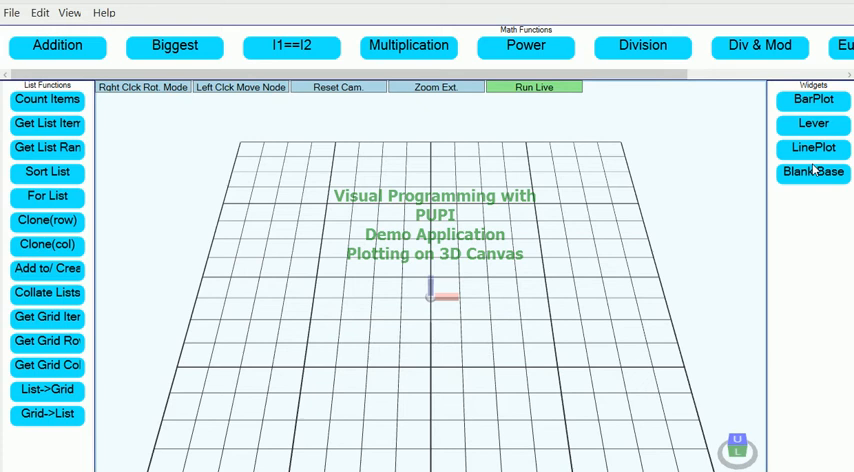
Step: Dismiss the BarChart3D sample label and toolkit banner from the 3D canvas
click(812, 148)
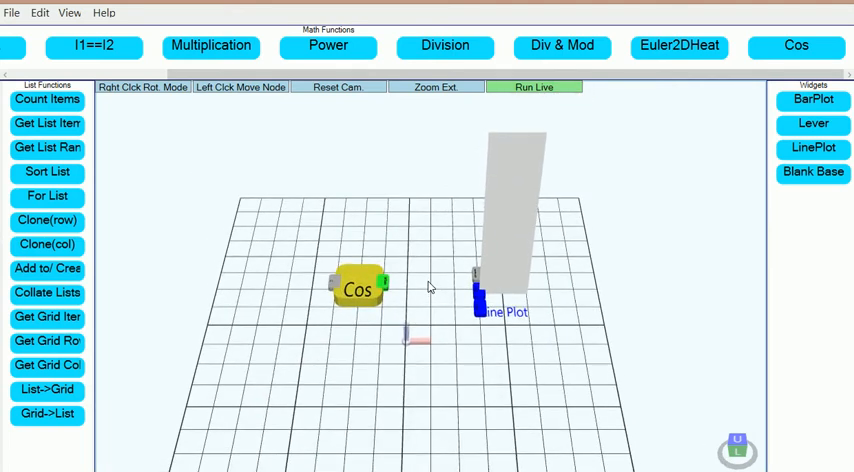
mouse_move(706, 110)
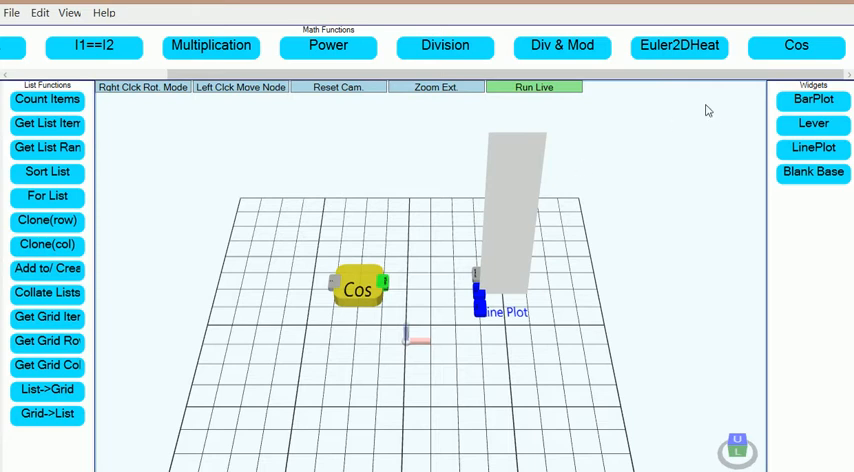
mouse_move(358, 398)
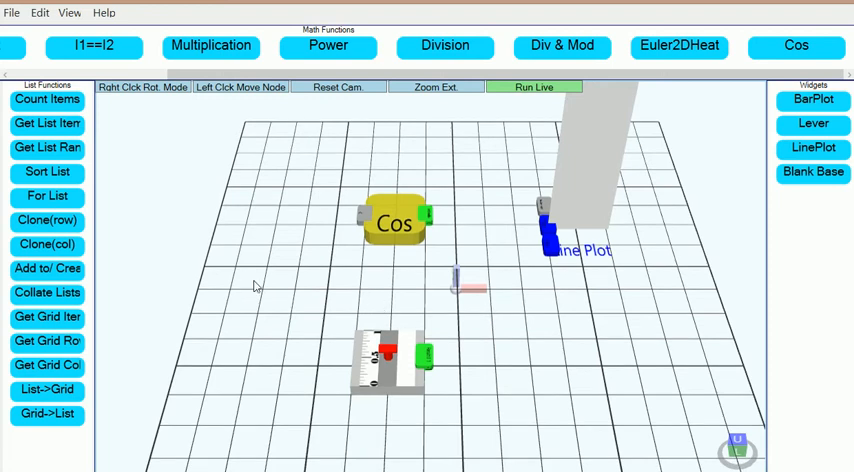
mouse_move(260, 288)
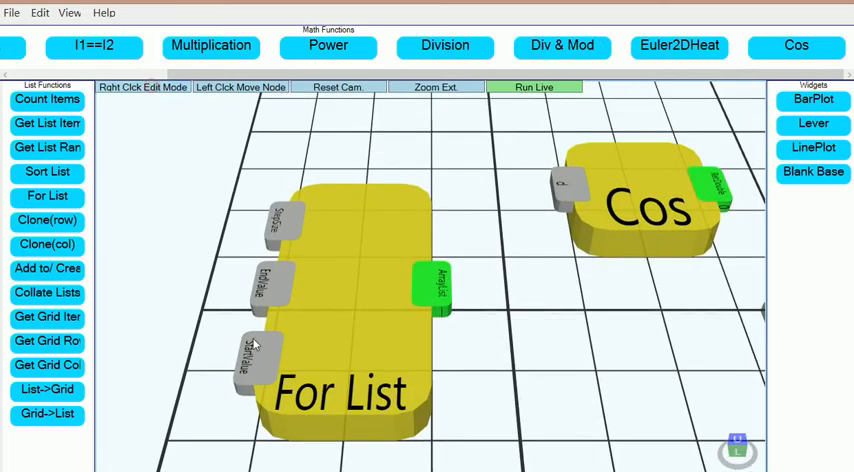
Step: Give the For List start input a single numeric value of 0
right_click(252, 344)
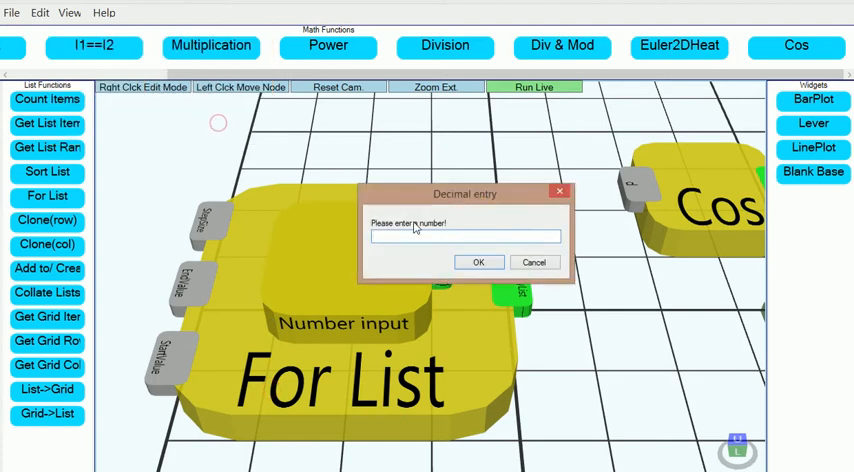
text(0)
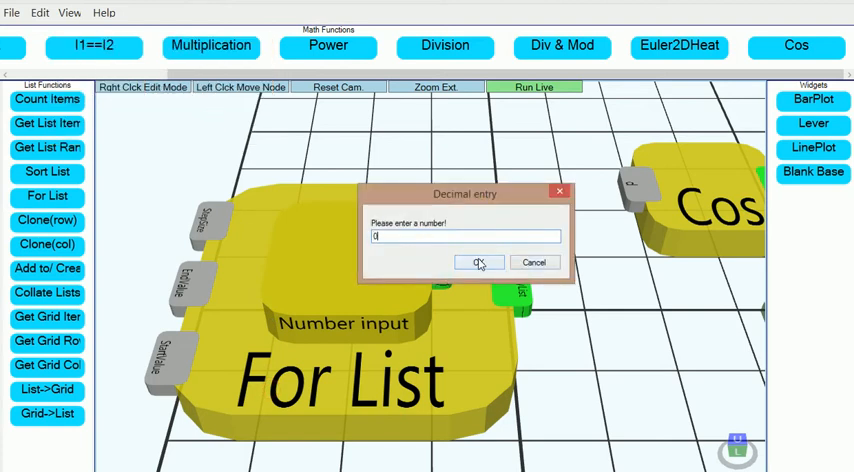
click(476, 262)
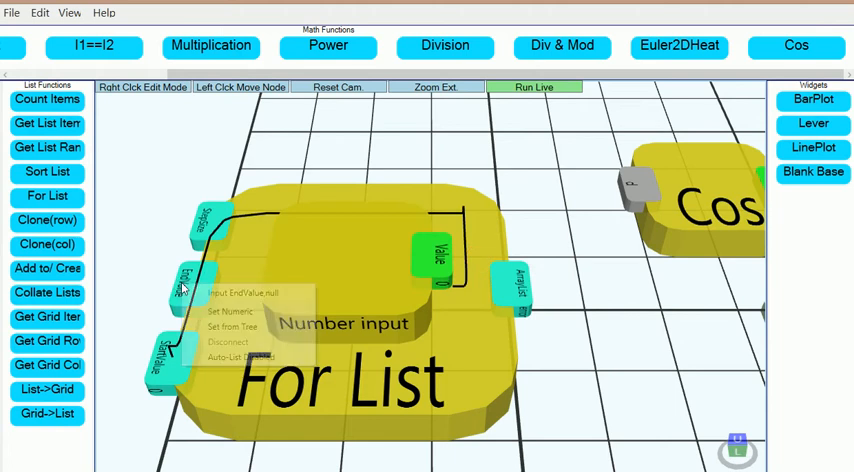
Step: Set the For List end value to 10 and the step size to 0.2 as single numeric inputs
click(230, 310)
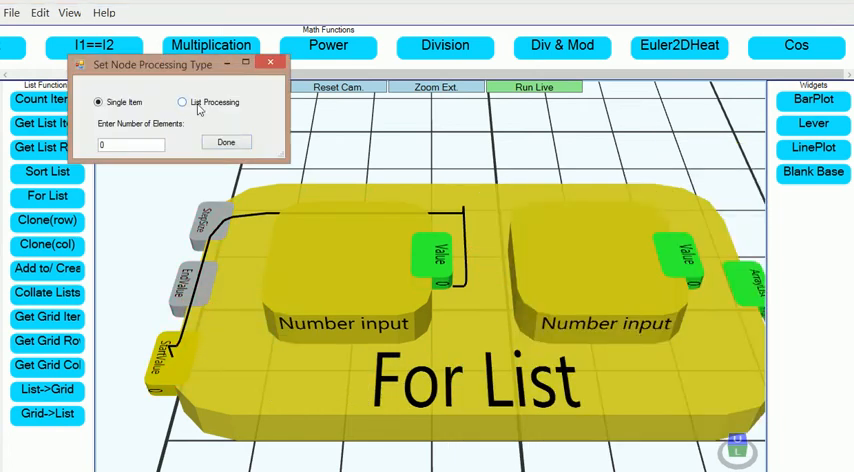
click(224, 140)
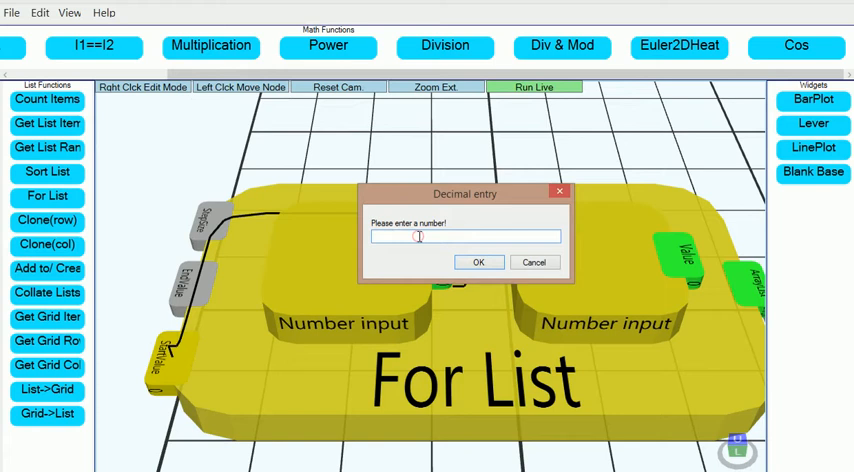
text(10)
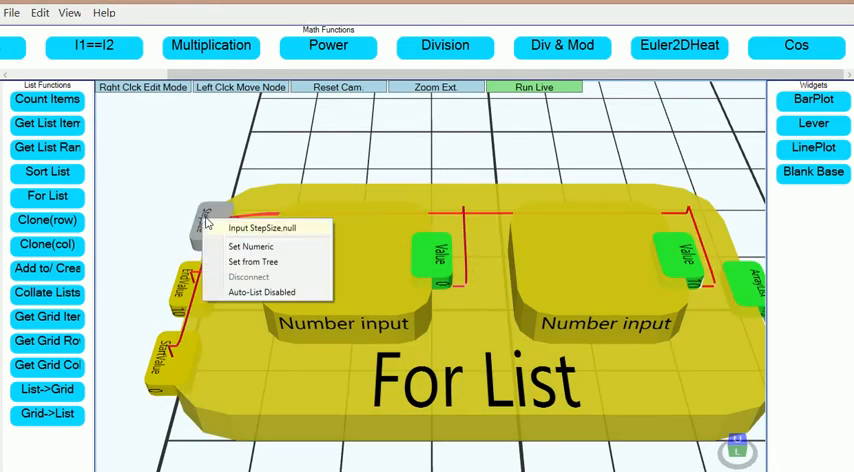
click(250, 246)
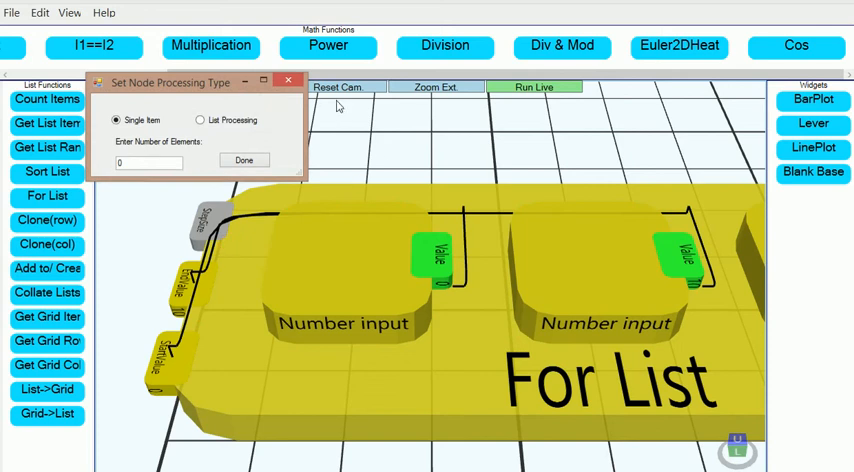
mouse_move(316, 96)
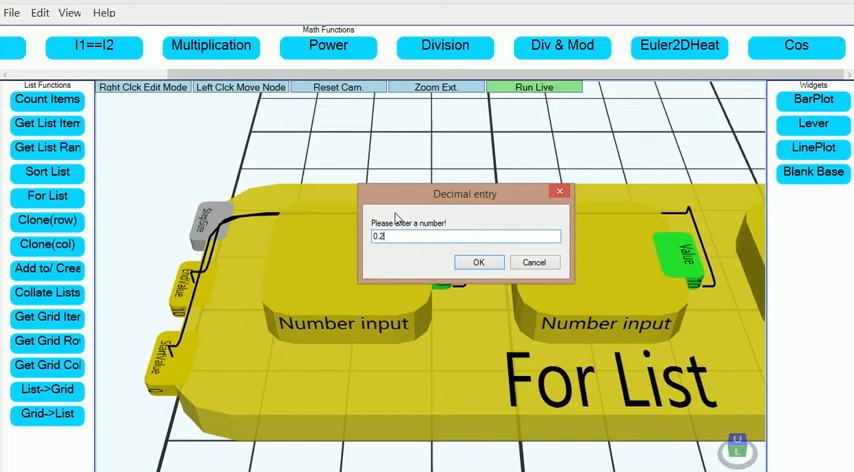
click(478, 262)
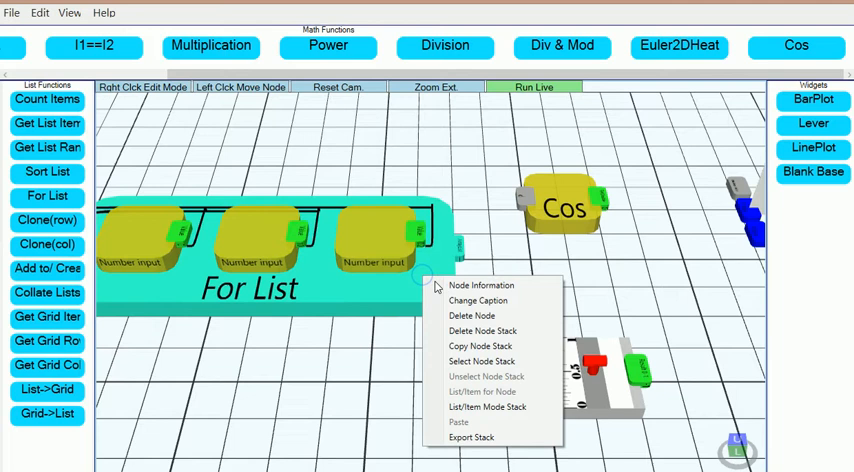
click(480, 284)
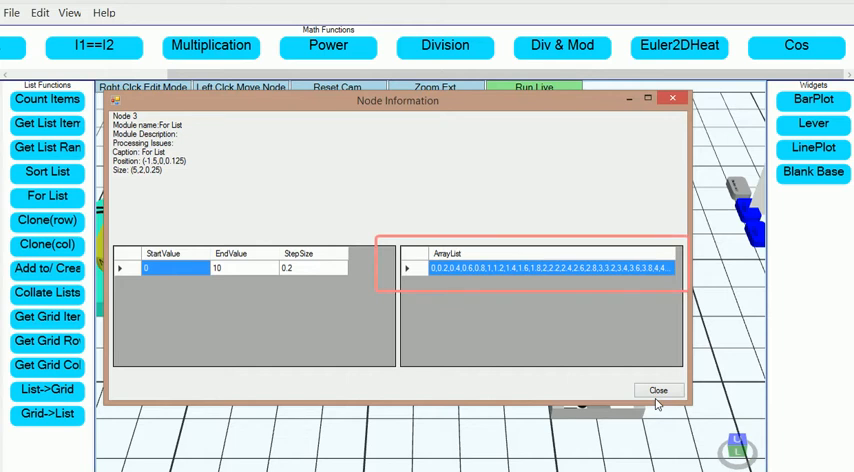
click(658, 390)
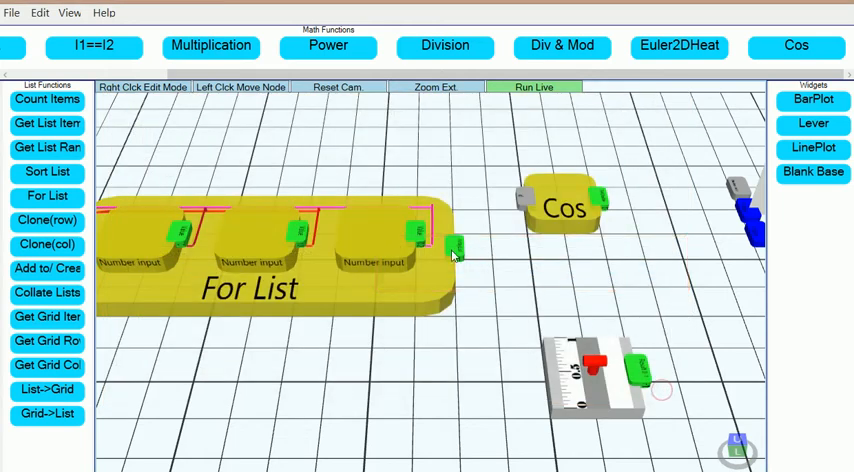
Step: Wire the For List output into Cos and switch Cos to List Processing
drag(456, 248, 524, 204)
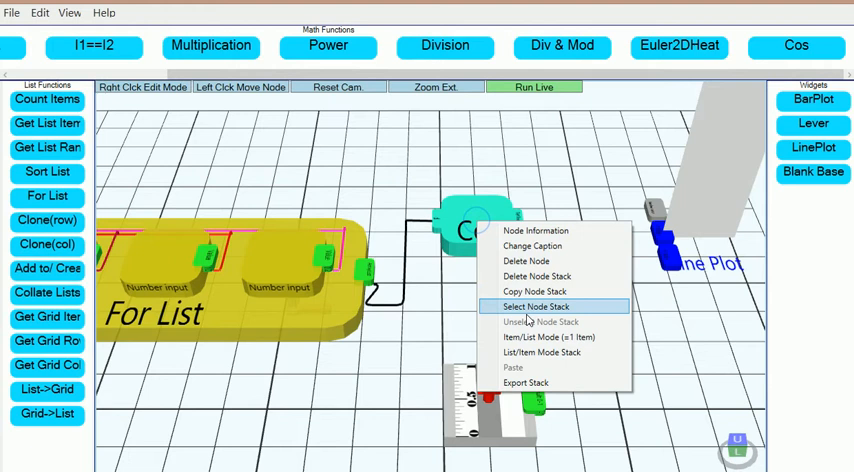
click(548, 336)
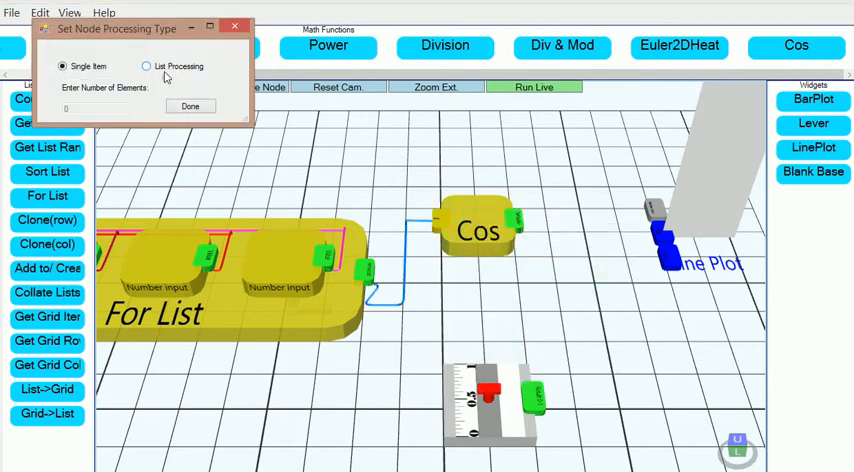
click(190, 106)
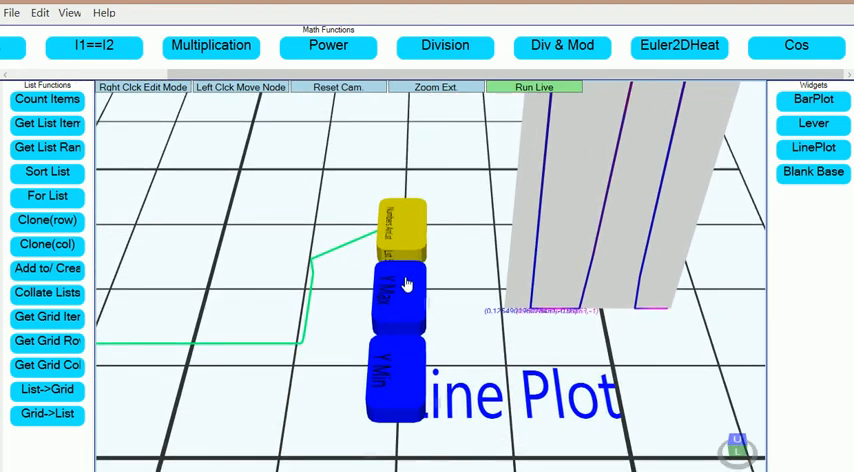
Step: Give the first Line Plot input a fixed single-item number value
right_click(404, 284)
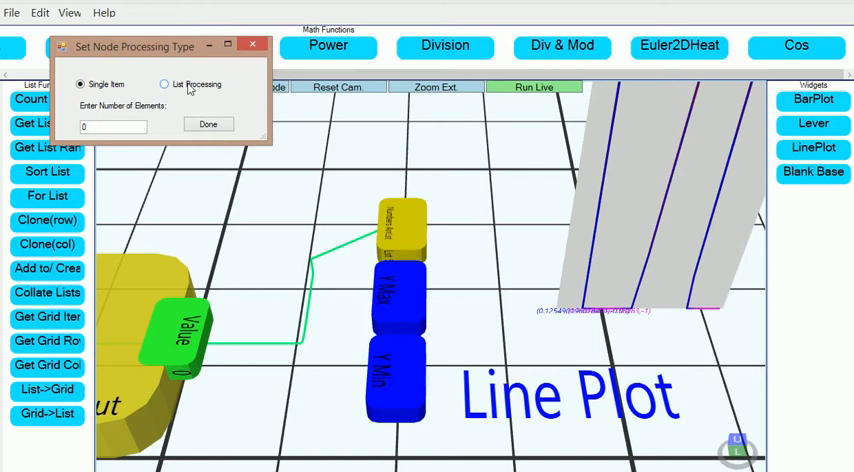
click(208, 124)
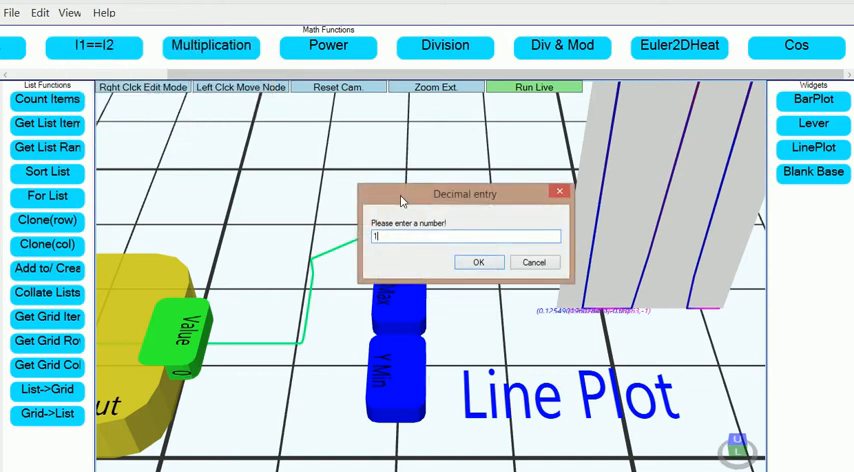
click(478, 260)
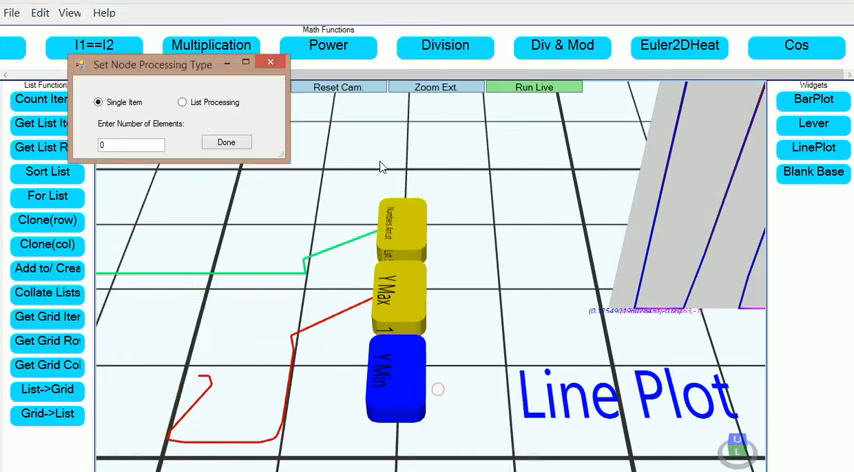
Step: Give the second Line Plot input a single-item value of -1
click(226, 142)
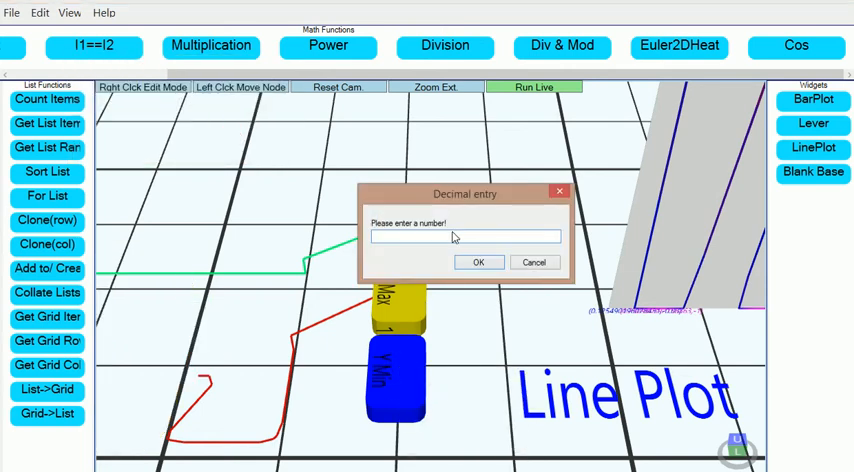
text(-1)
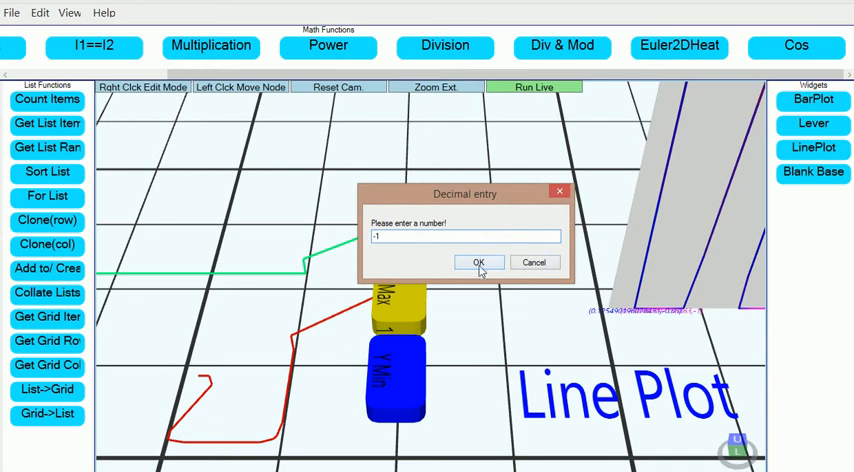
click(476, 262)
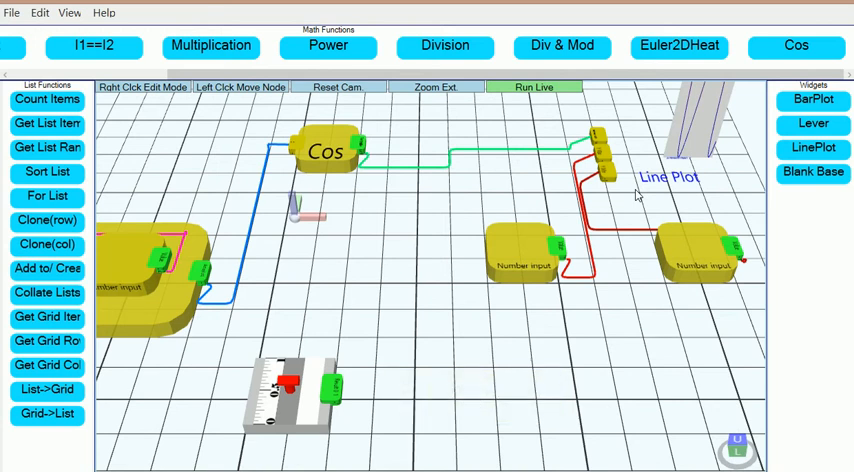
Step: Place a Multiplication node from Math Functions below the Cos node
right_click(598, 138)
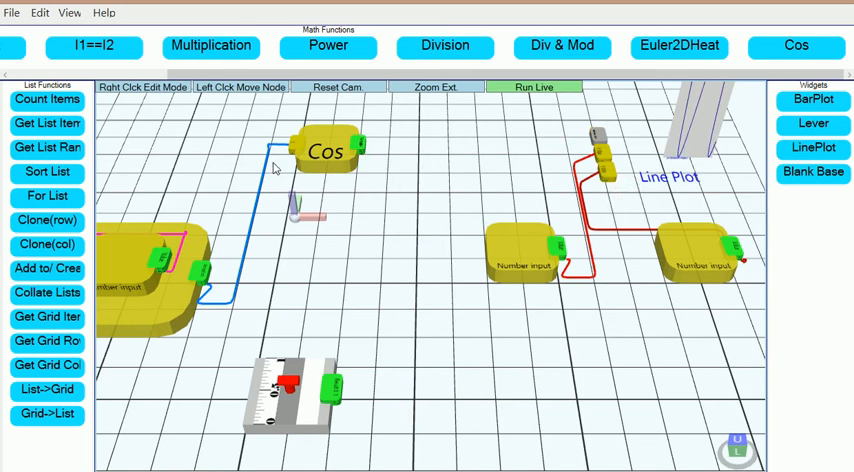
mouse_move(360, 256)
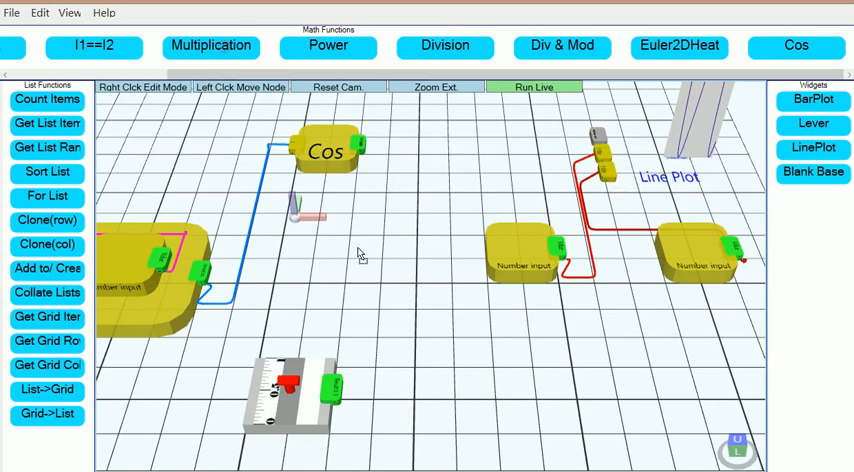
click(212, 46)
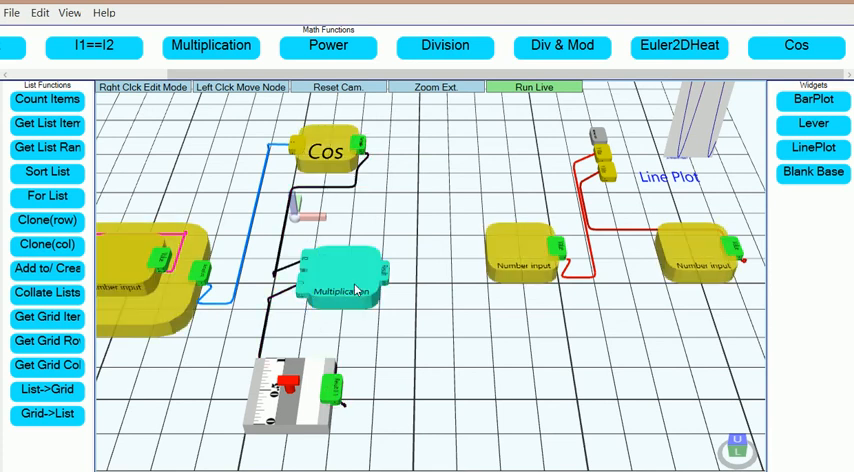
Step: Set Multiplication to list mode, wire Cos into it, and inspect its input options
right_click(356, 290)
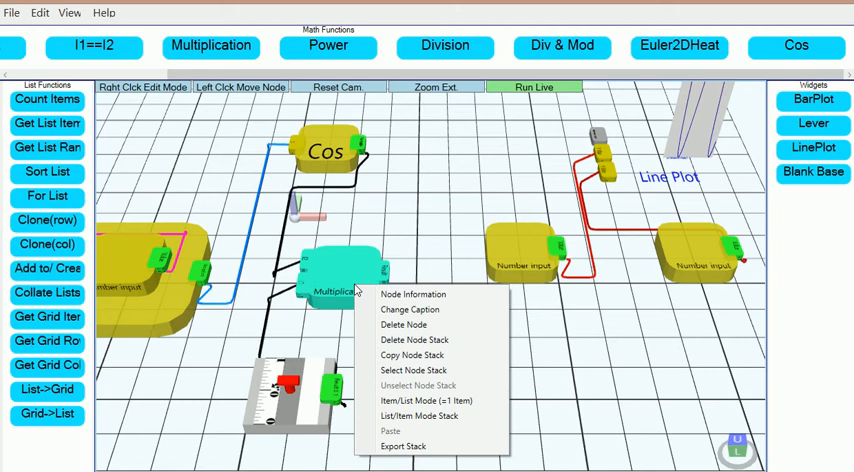
mouse_move(414, 370)
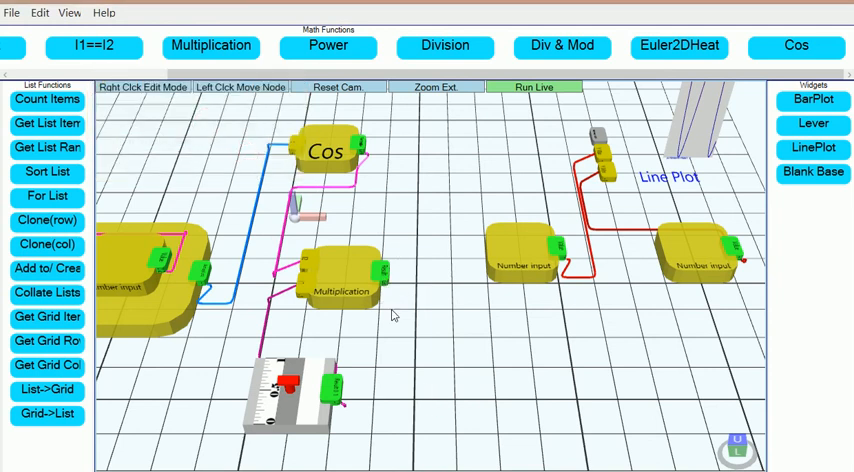
mouse_move(304, 308)
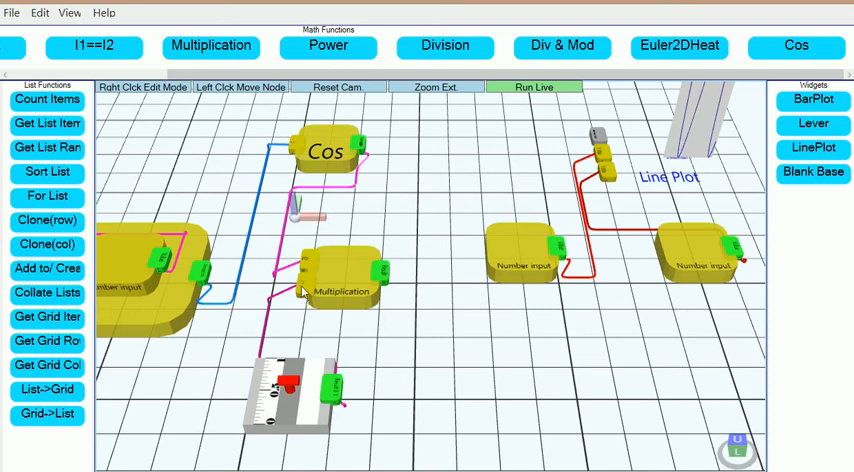
right_click(304, 292)
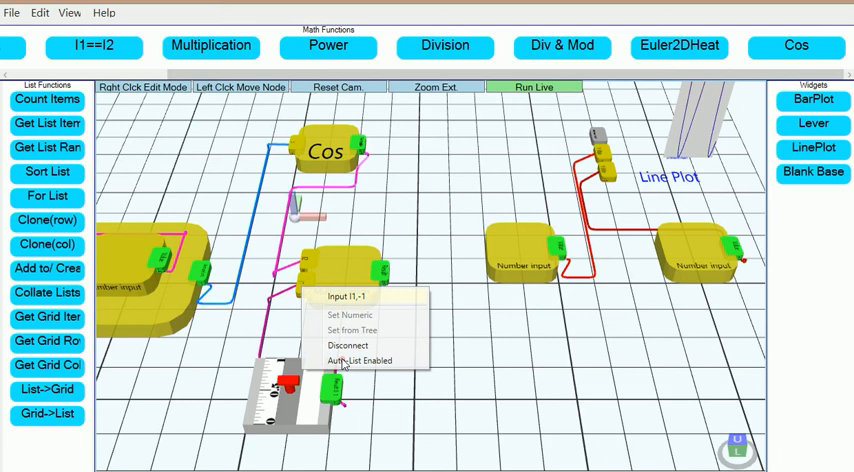